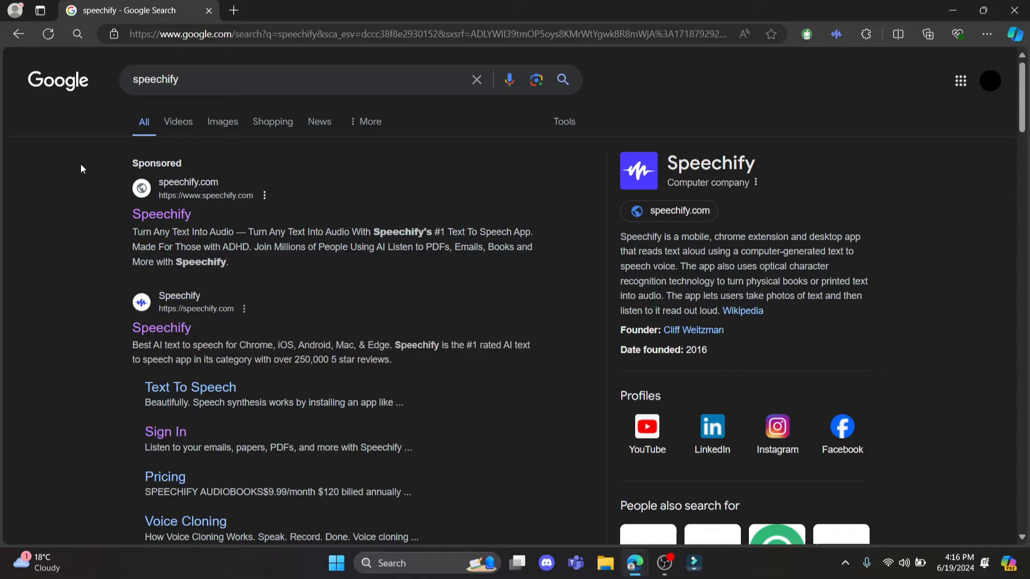
{"action": "mouse_move", "coordinate": [267, 82]}
{"action": "type", "text": " s"}
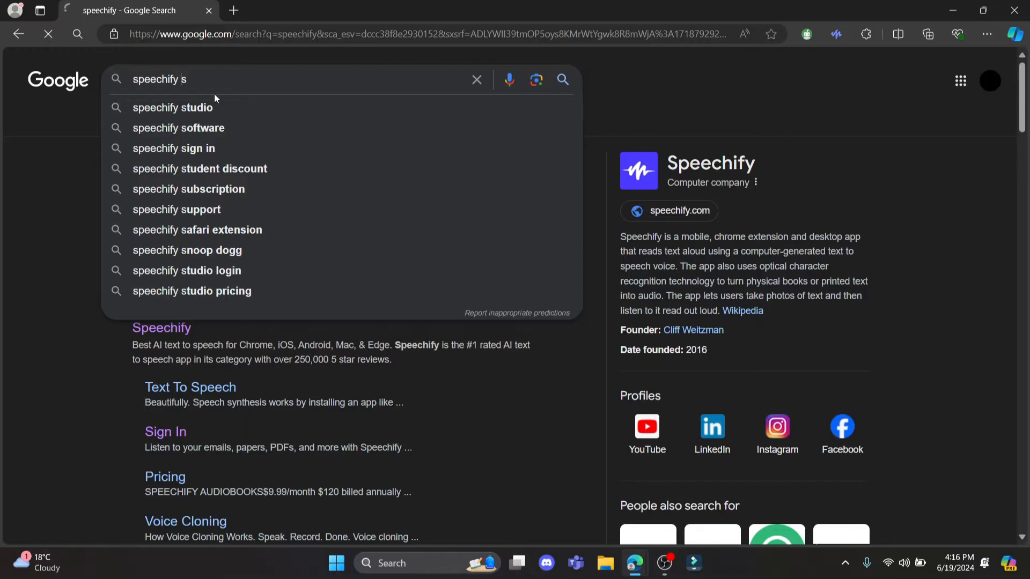
Step: Search Google for 'speechify studio' and open the official Speechify Studio result
{"action": "left_click", "coordinate": [173, 107]}
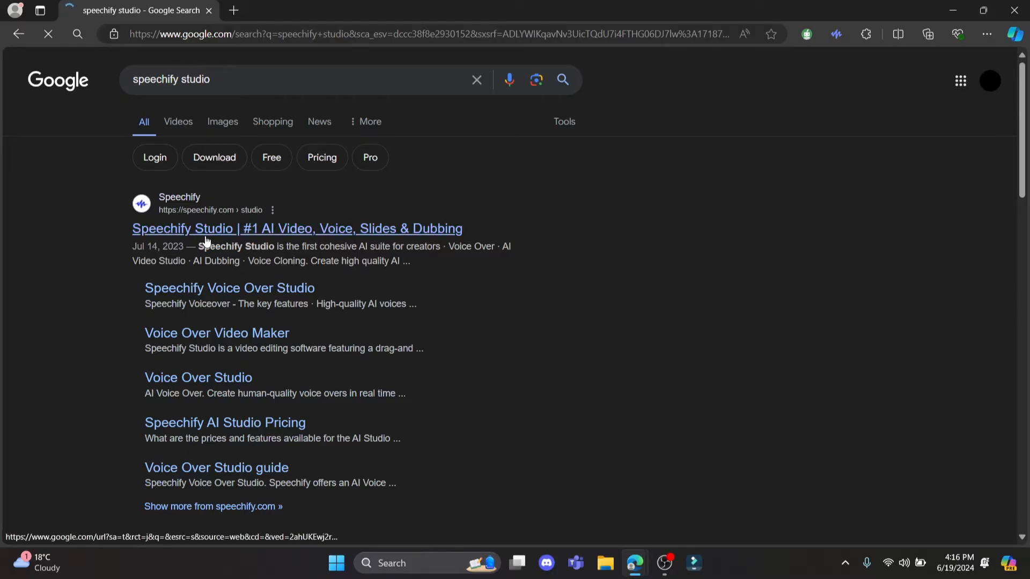
{"action": "left_click", "coordinate": [296, 229]}
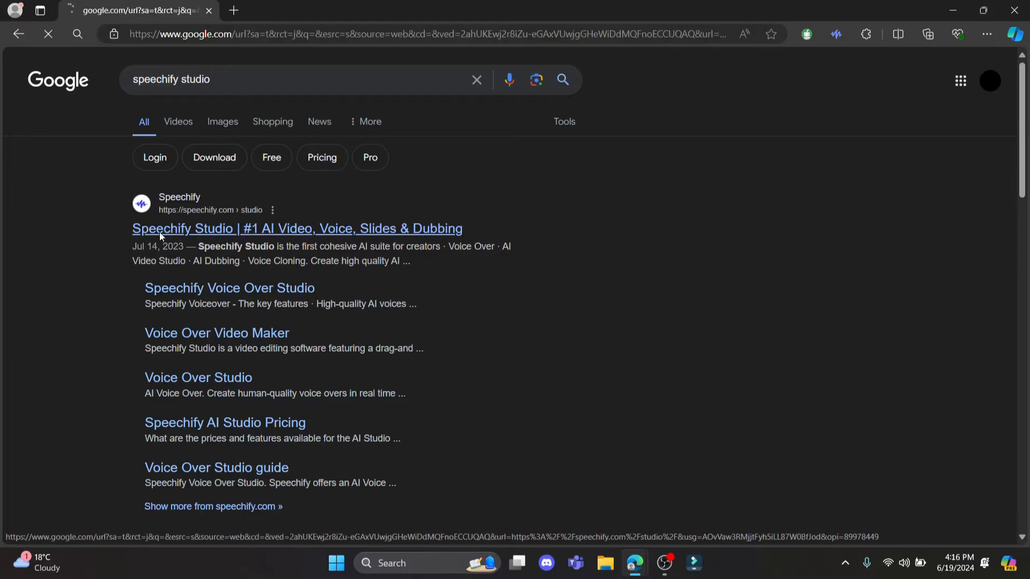
{"action": "left_click", "coordinate": [296, 228]}
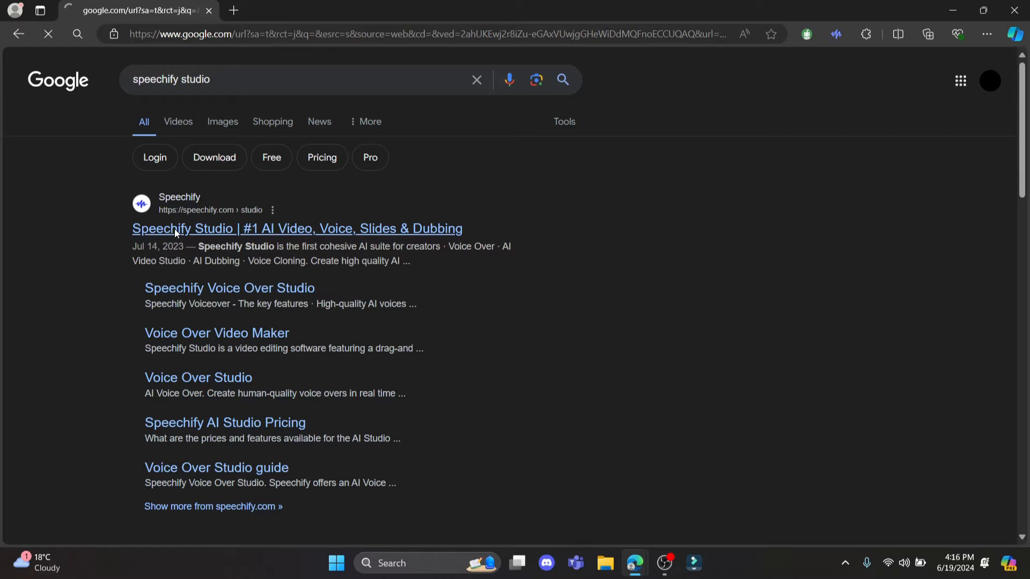
{"action": "left_click", "coordinate": [296, 228]}
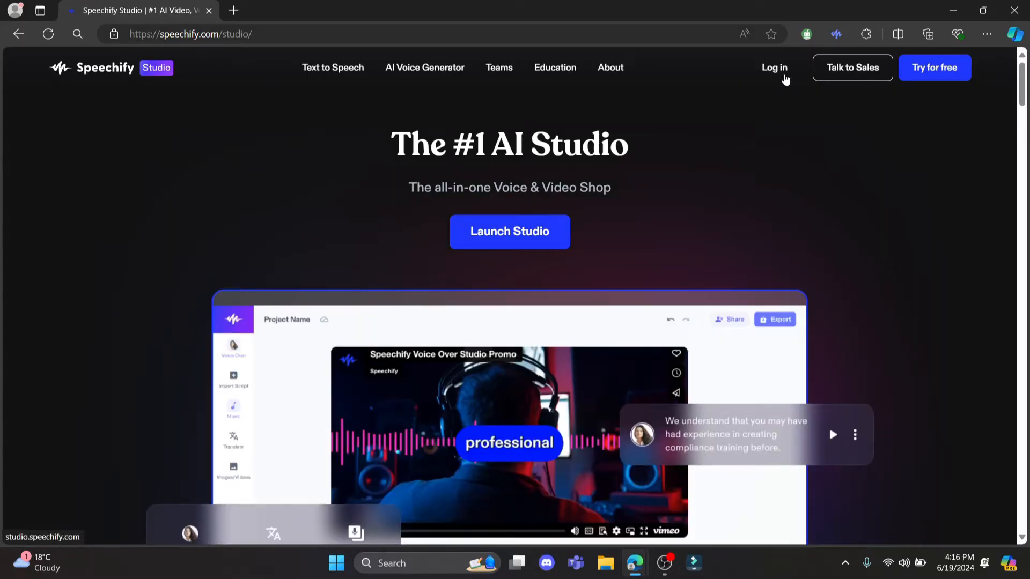
{"action": "mouse_move", "coordinate": [509, 231]}
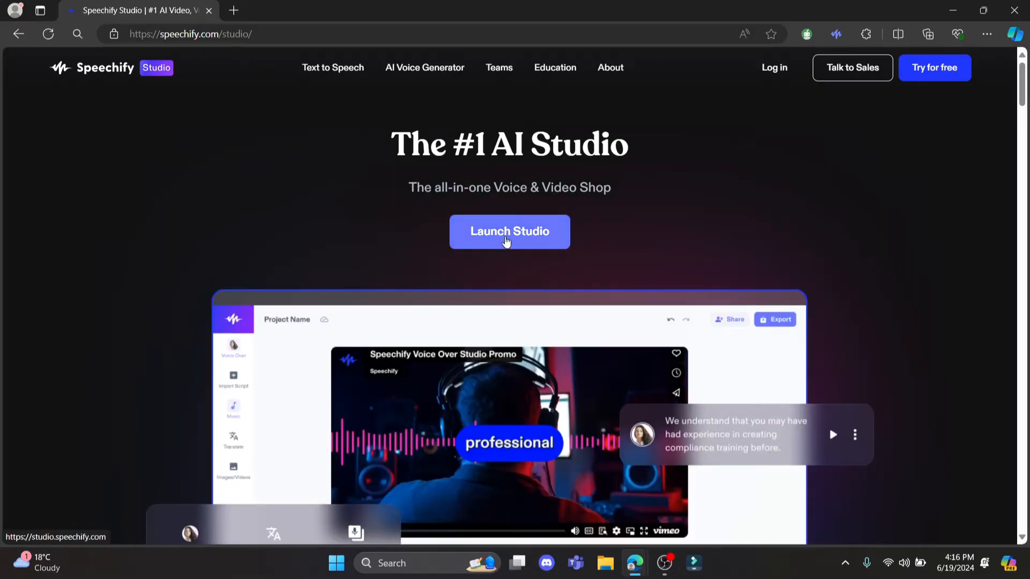
Step: Launch the studio app from the speechify.com/studio page
{"action": "left_click", "coordinate": [509, 231]}
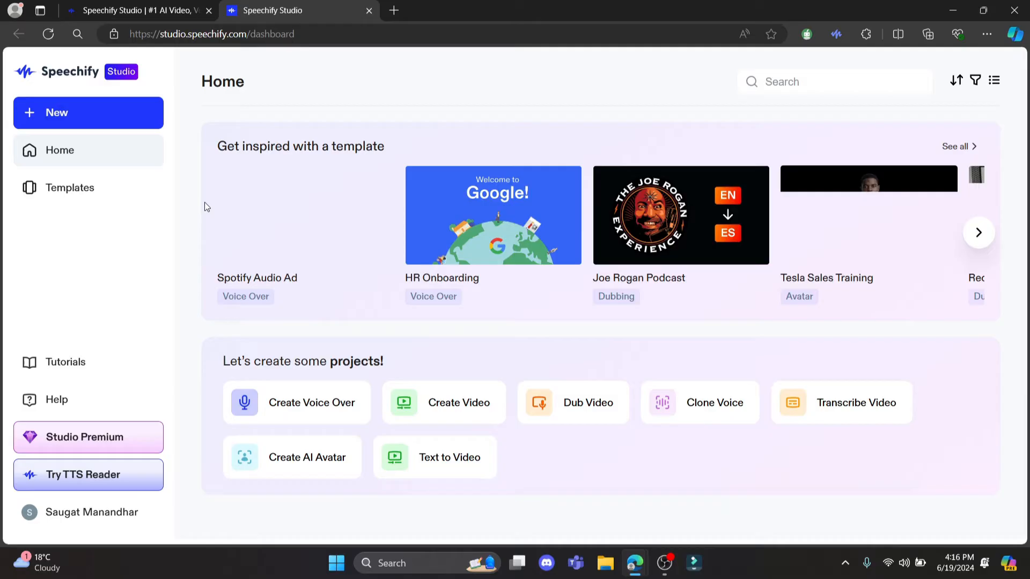
Step: Switch to the new Studio tab and open the sidebar account menu
{"action": "left_click", "coordinate": [138, 10]}
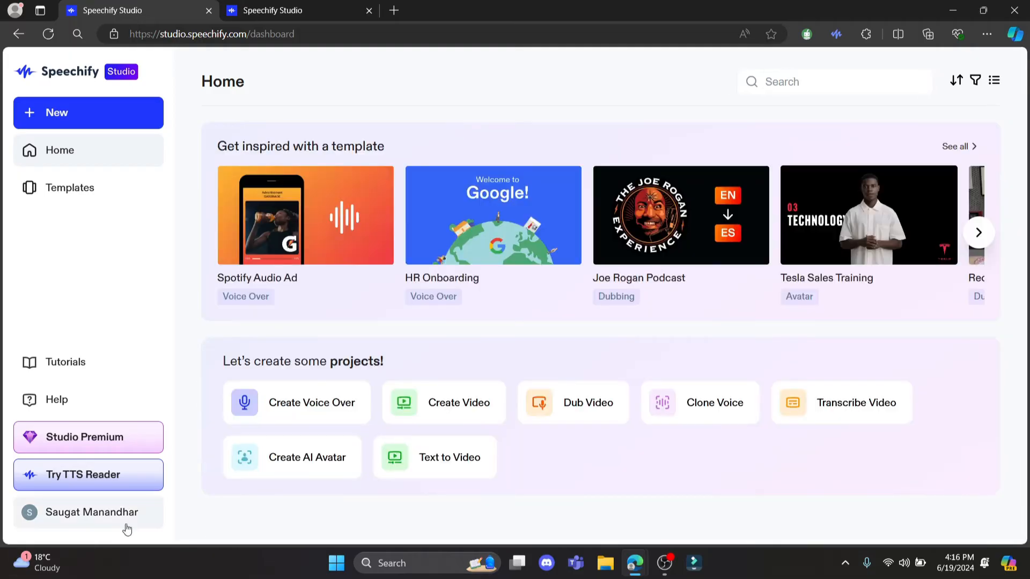
{"action": "left_click", "coordinate": [88, 513]}
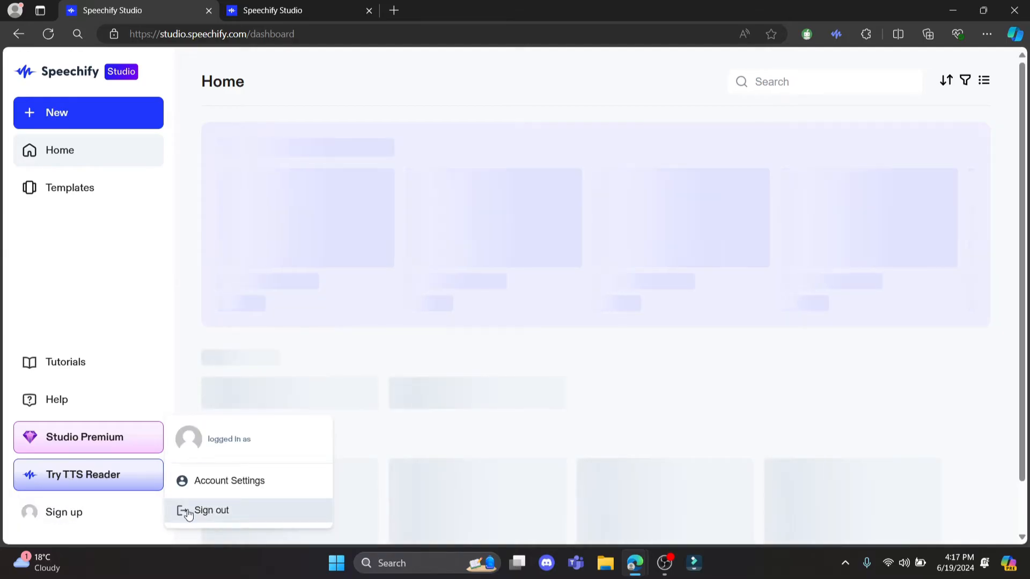
Step: Sign out, then try 'Continue with Google', which ends in a cancelled-popup error
{"action": "left_click", "coordinate": [212, 510]}
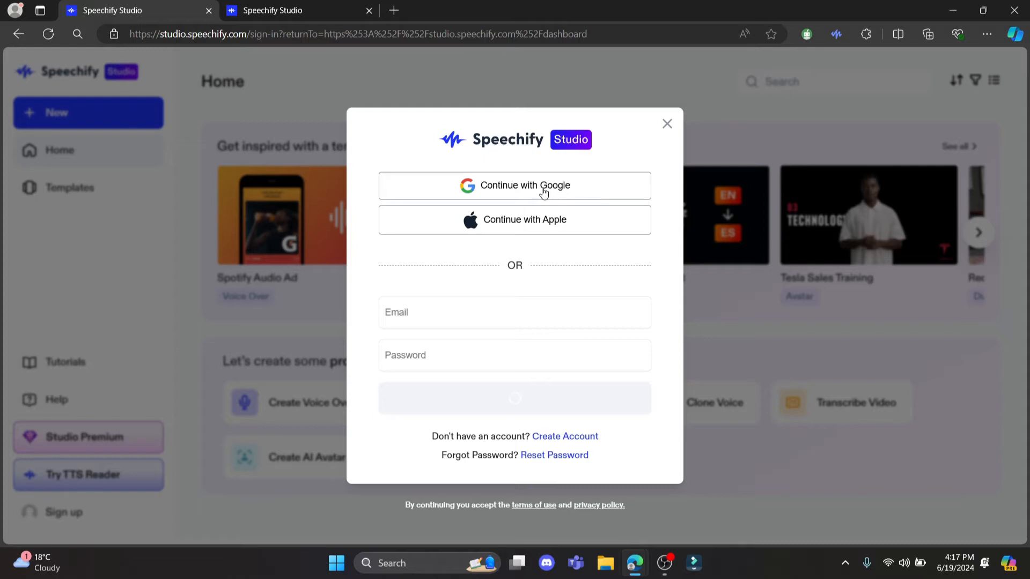
{"action": "left_click", "coordinate": [514, 185]}
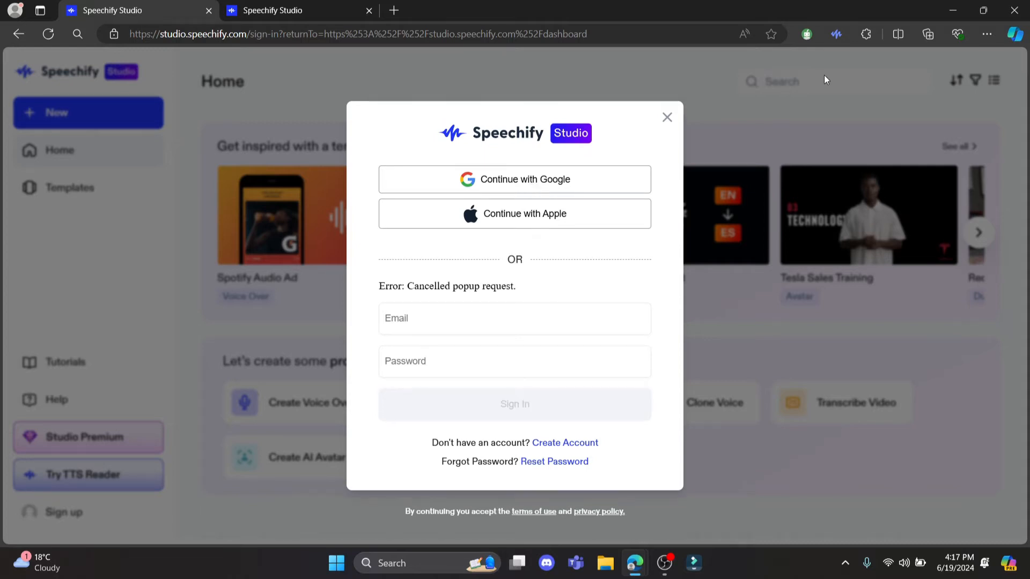
{"action": "mouse_move", "coordinate": [951, 12]}
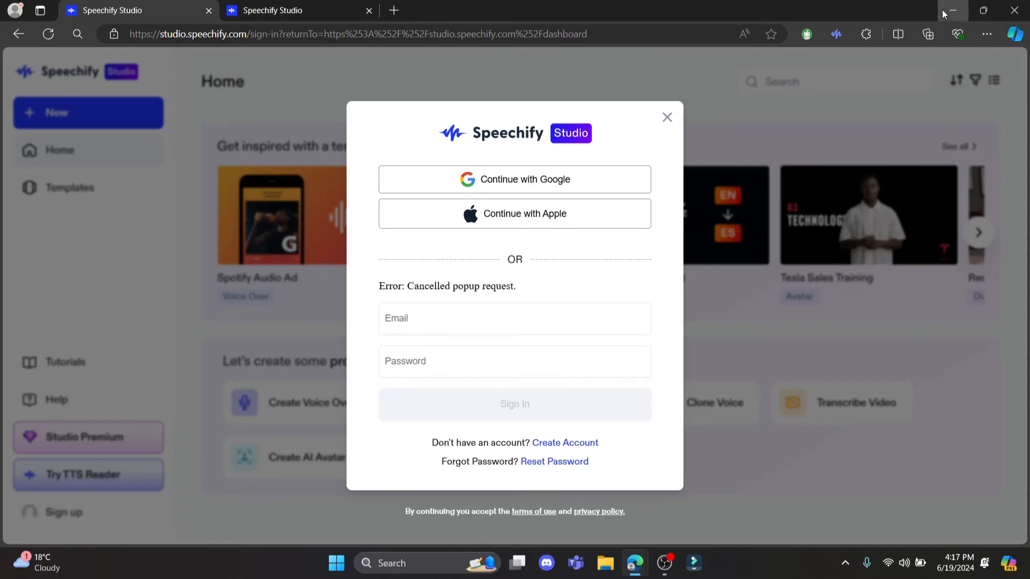
{"action": "mouse_move", "coordinate": [541, 179]}
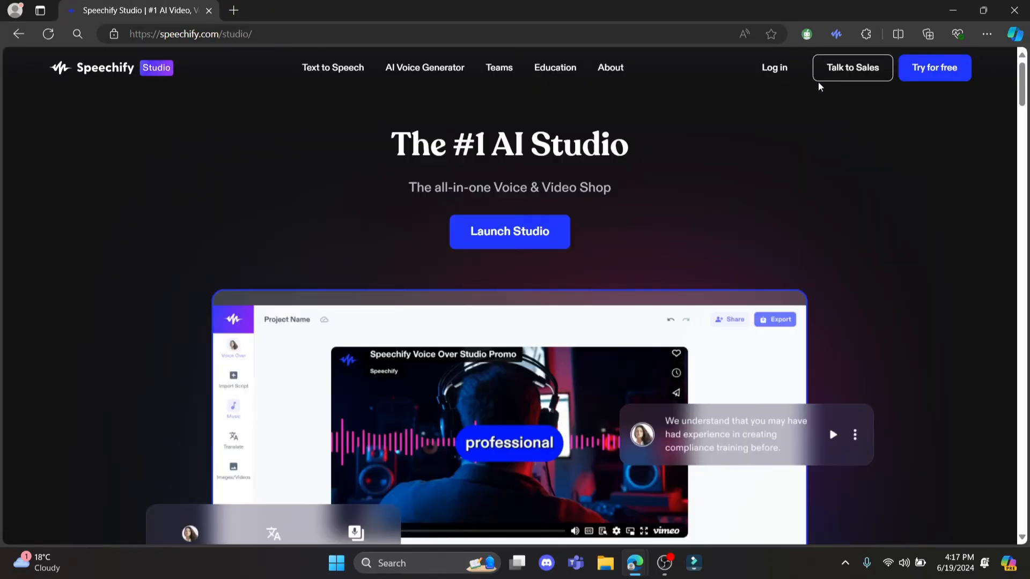
Step: Log back in from the Speechify Studio site to reach the dashboard Home
{"action": "left_click", "coordinate": [509, 231]}
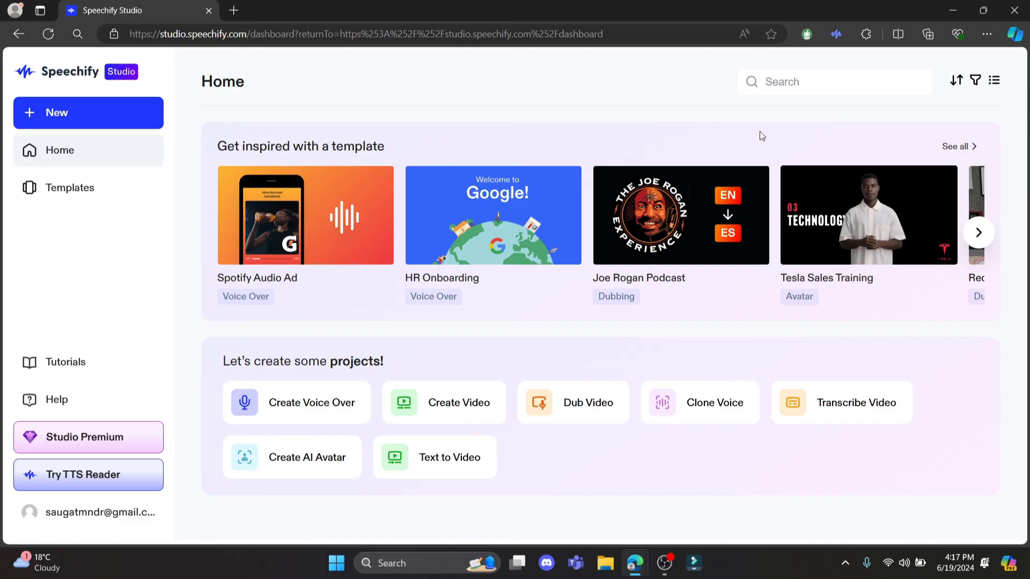
{"action": "mouse_move", "coordinate": [772, 129]}
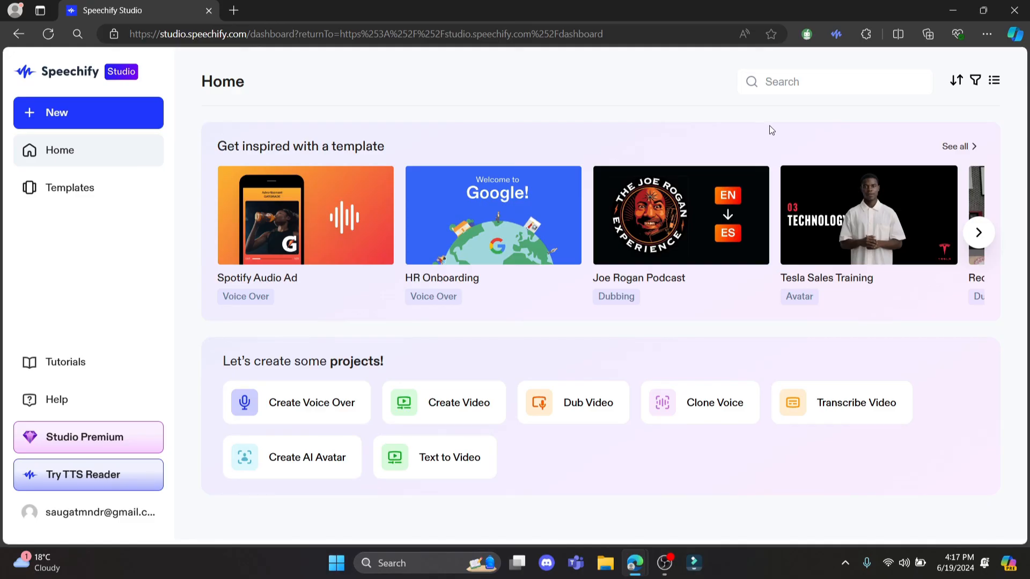